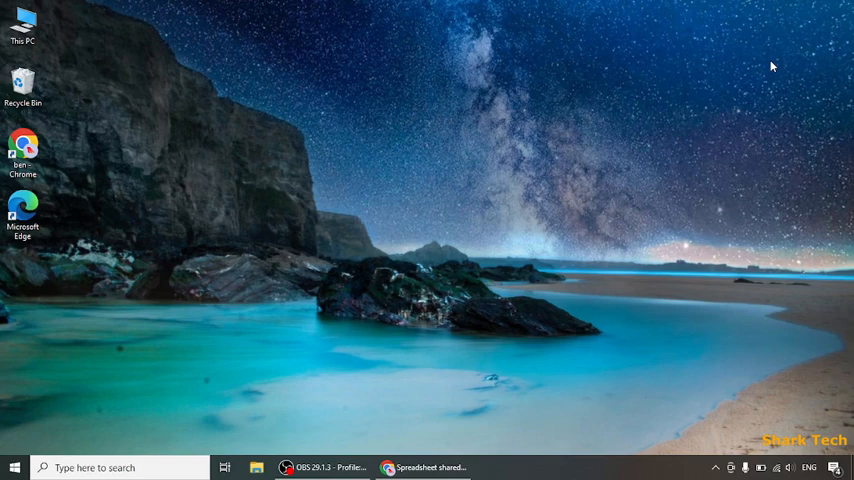
pyautogui.moveTo(602, 164)
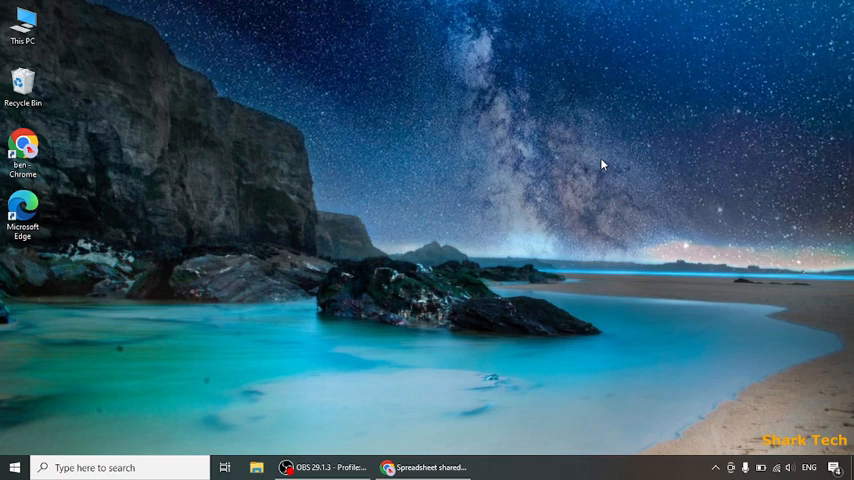
pyautogui.moveTo(596, 167)
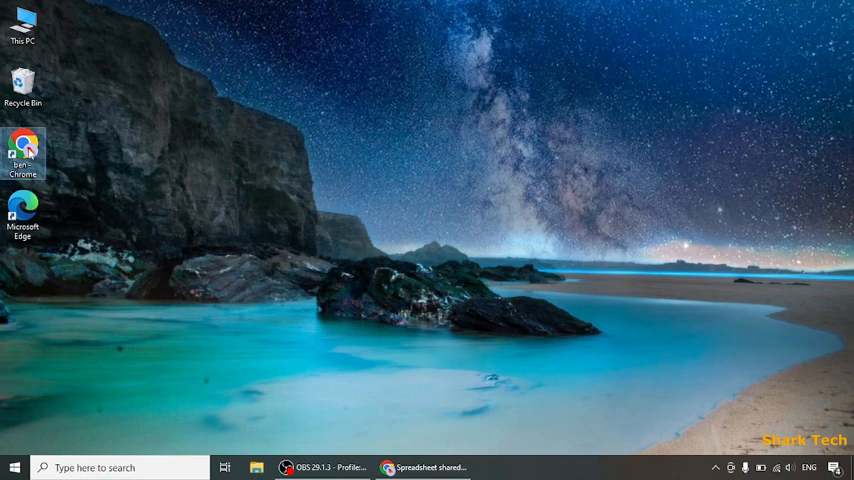
# Step: Launch Chrome, search Google for 'amazon', and open the Amazon.com homepage
pyautogui.doubleClick(22, 148)
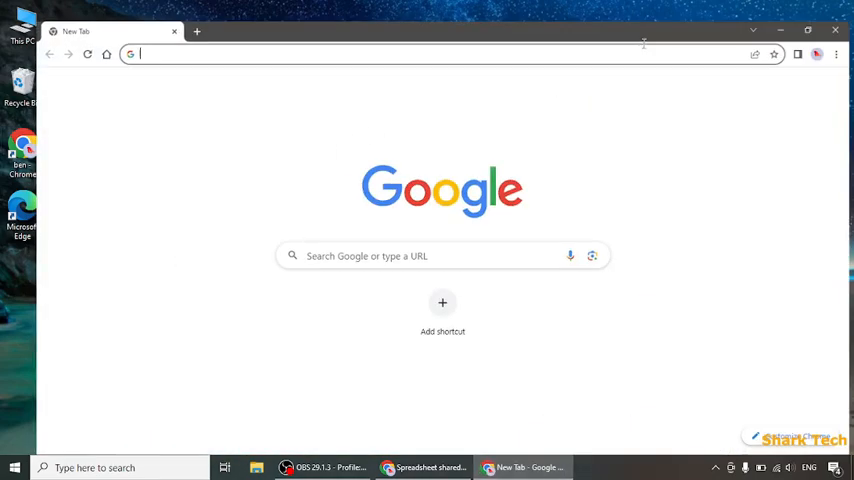
pyautogui.write('amazon')
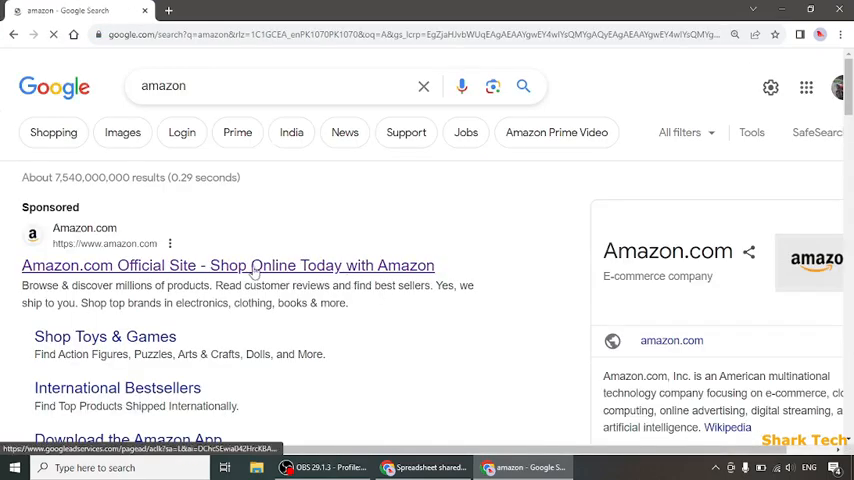
pyautogui.click(227, 265)
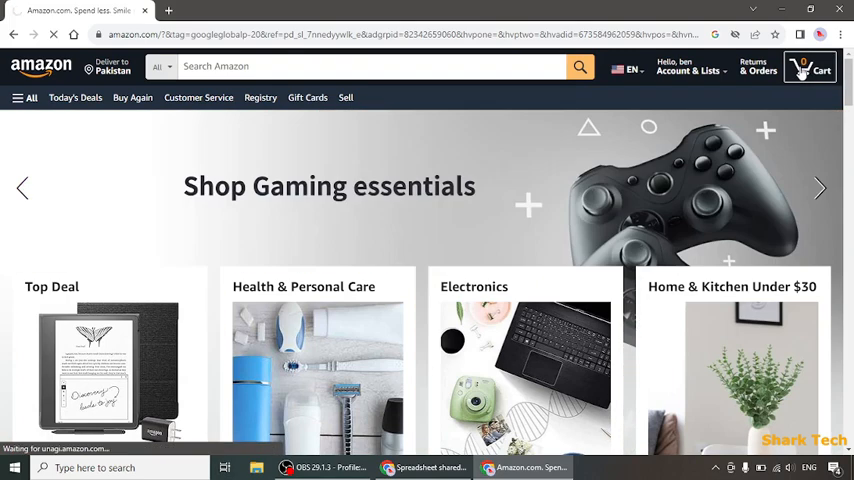
# Step: Add the Radical Red TI-84 Plus CE calculator to the empty cart ($121.72)
pyautogui.click(810, 68)
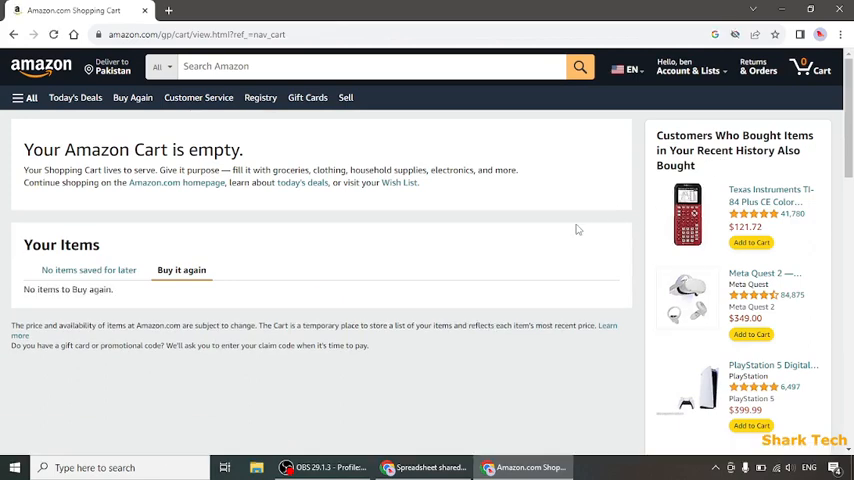
pyautogui.moveTo(683, 262)
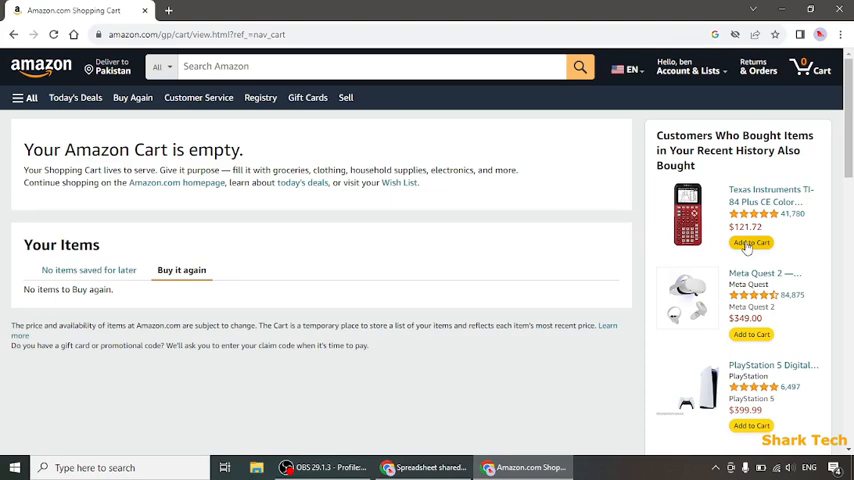
pyautogui.click(774, 242)
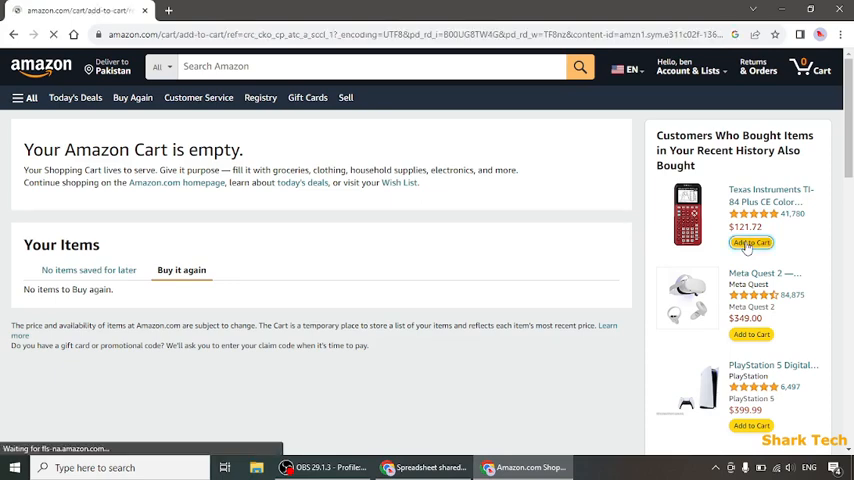
pyautogui.click(769, 242)
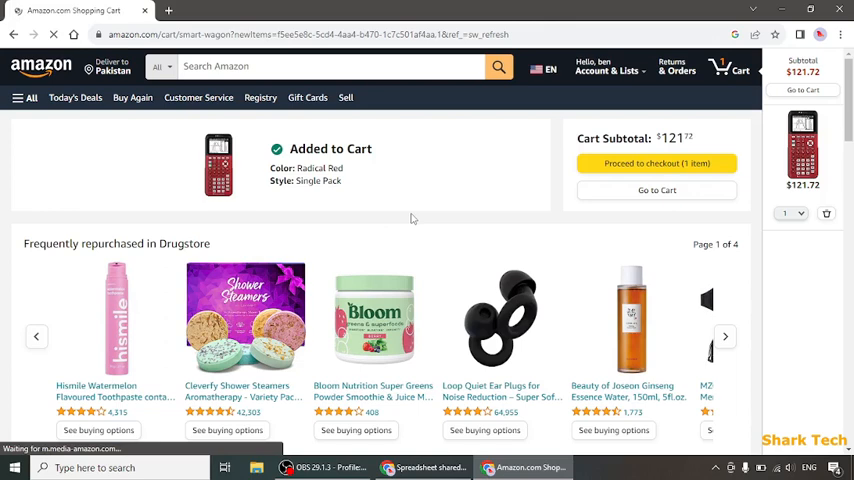
pyautogui.moveTo(824, 213)
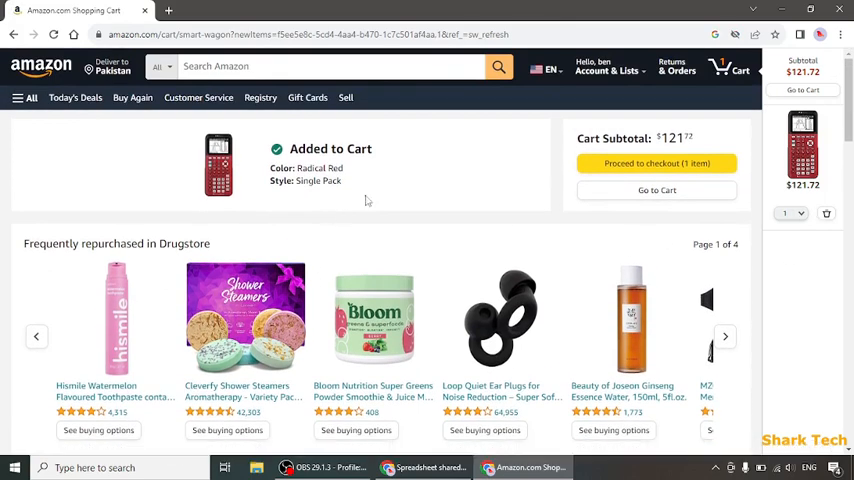
pyautogui.moveTo(314, 208)
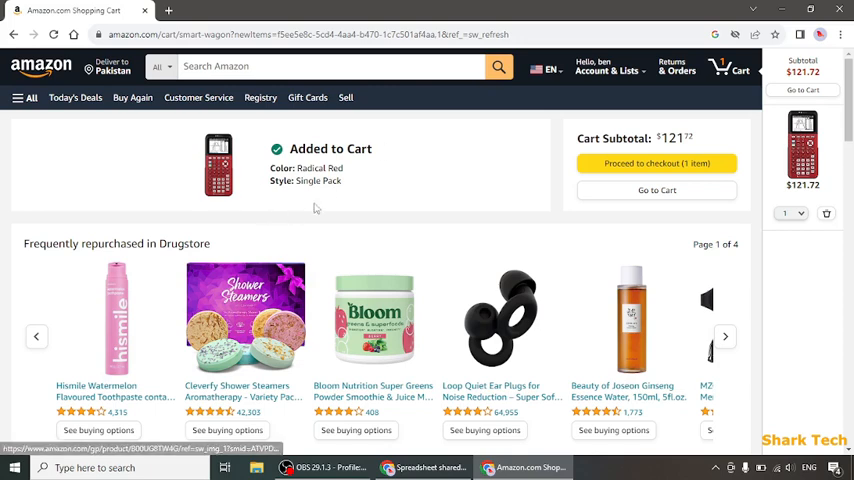
pyautogui.moveTo(461, 332)
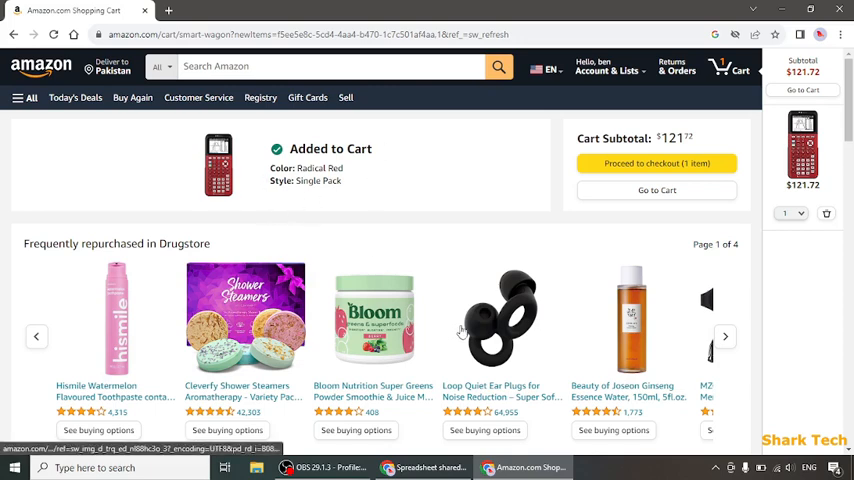
pyautogui.moveTo(475, 186)
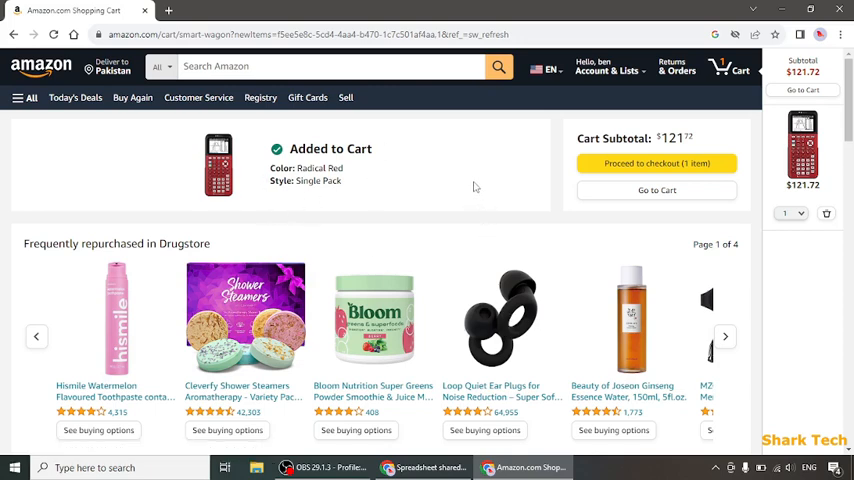
pyautogui.moveTo(722, 66)
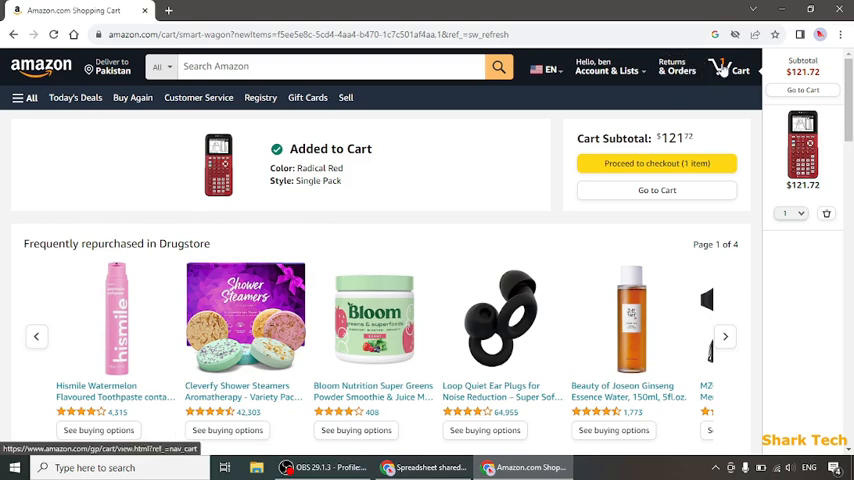
# Step: On the full cart page, toggle item selection so the TI-84 calculator ends up checked
pyautogui.click(657, 190)
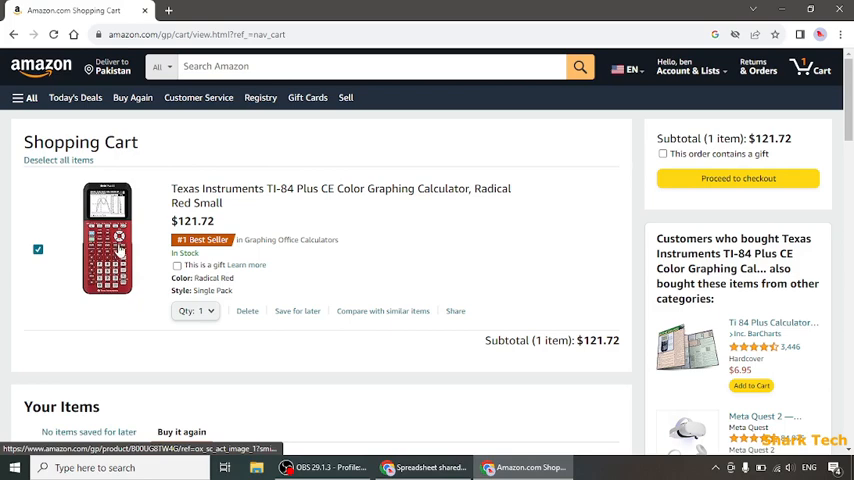
pyautogui.moveTo(111, 167)
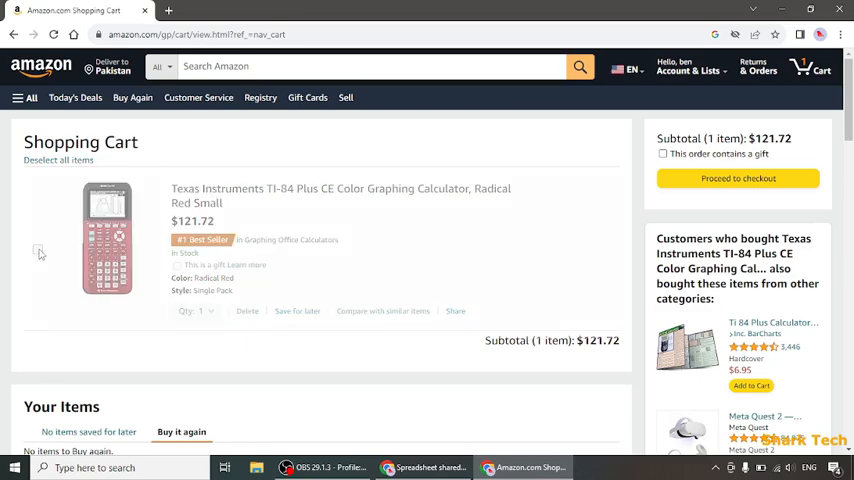
pyautogui.click(36, 250)
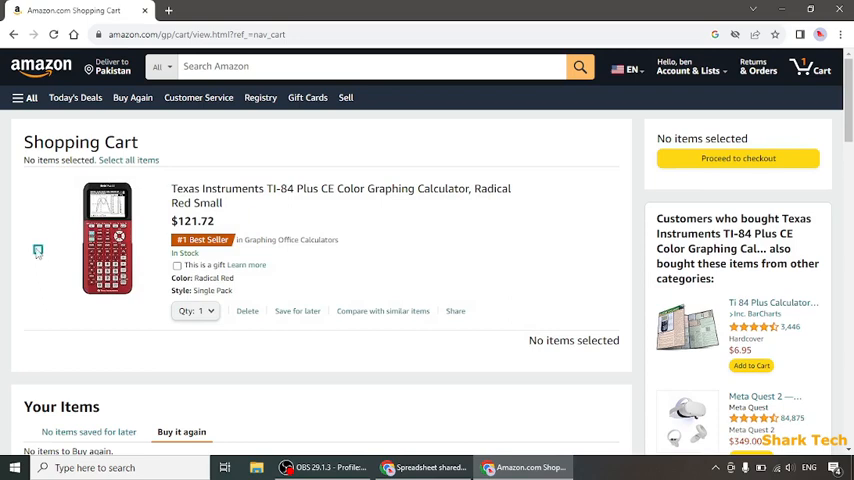
pyautogui.click(38, 249)
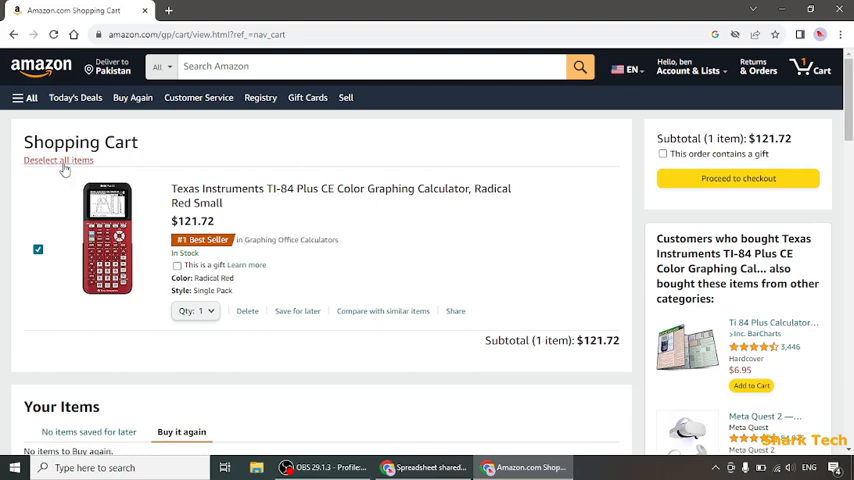
pyautogui.click(53, 159)
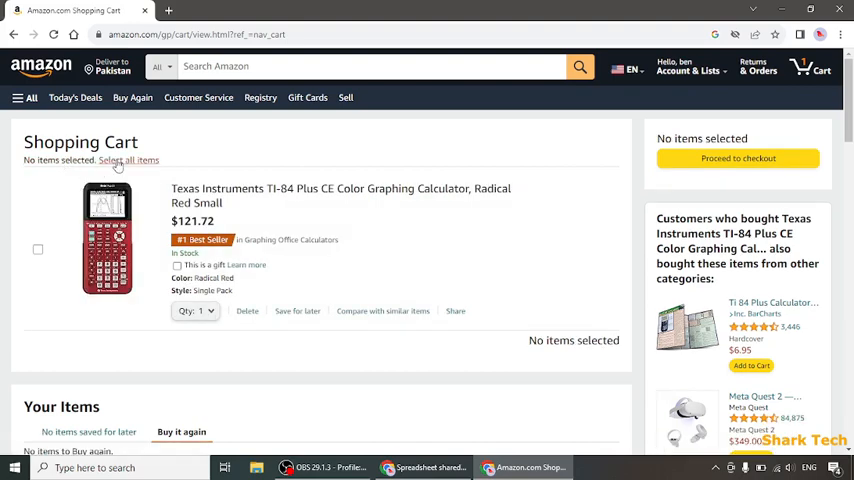
pyautogui.click(128, 160)
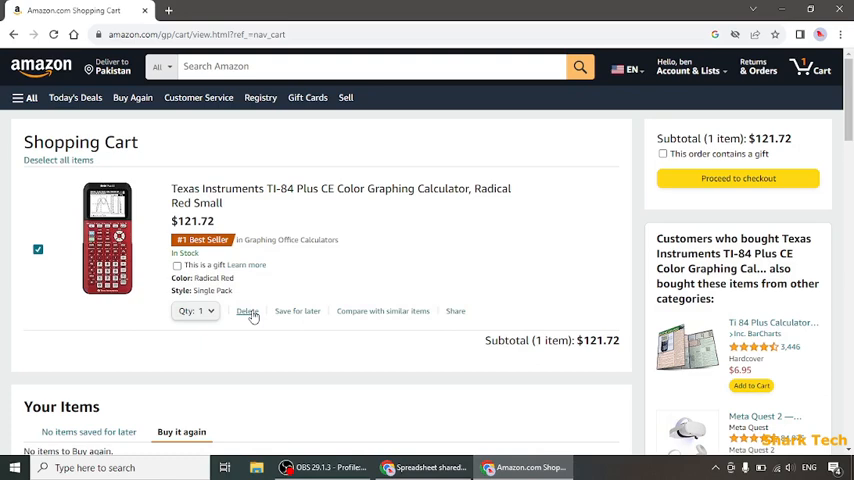
# Step: Delete the TI-84 Plus CE calculator so the cart shows zero items
pyautogui.click(247, 311)
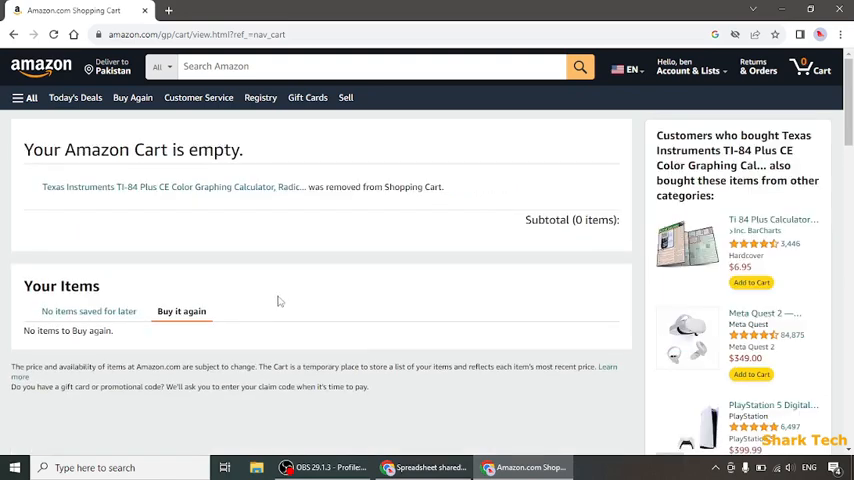
pyautogui.moveTo(252, 241)
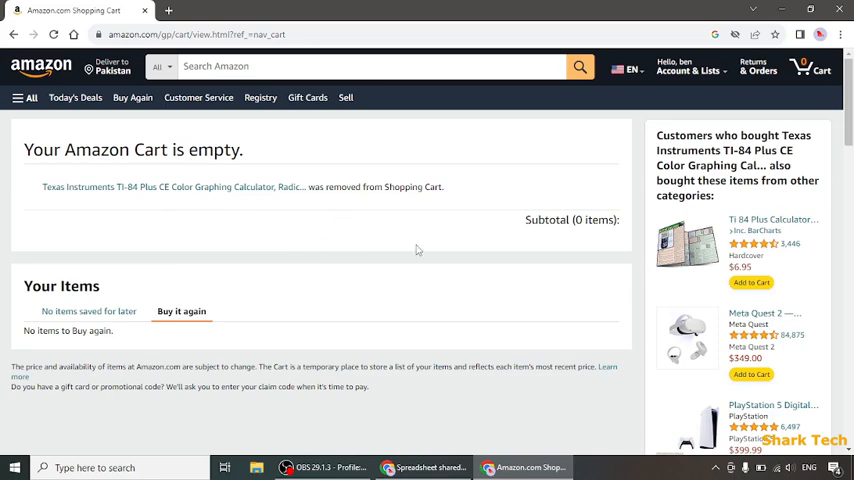
pyautogui.moveTo(813, 72)
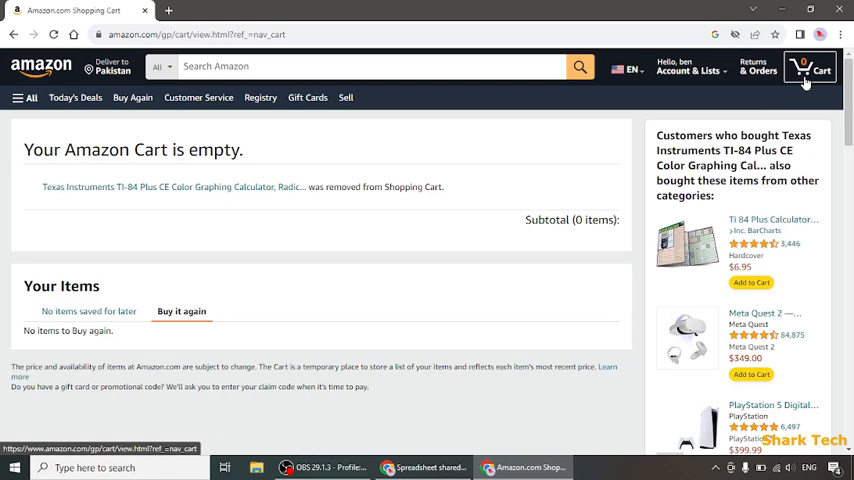
# Step: Add the Ti 84 Quick Study guide and TI-84 Plus CE calculator, then view the $128.67 cart
pyautogui.click(807, 66)
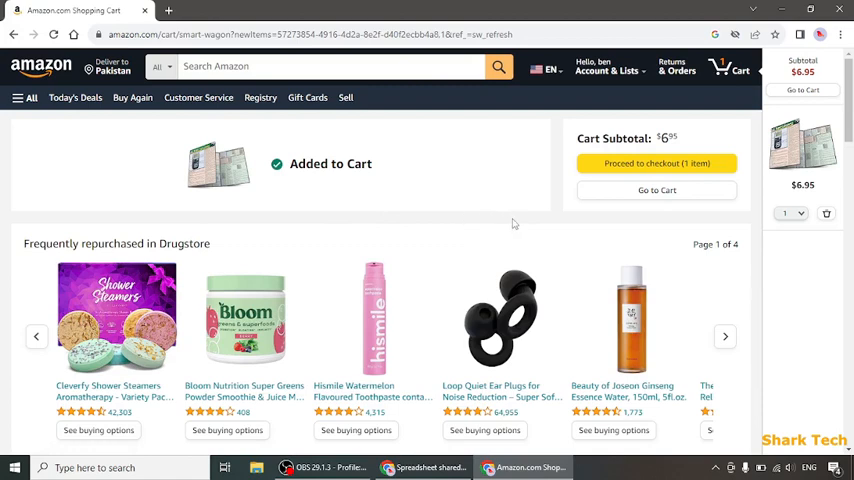
pyautogui.moveTo(579, 209)
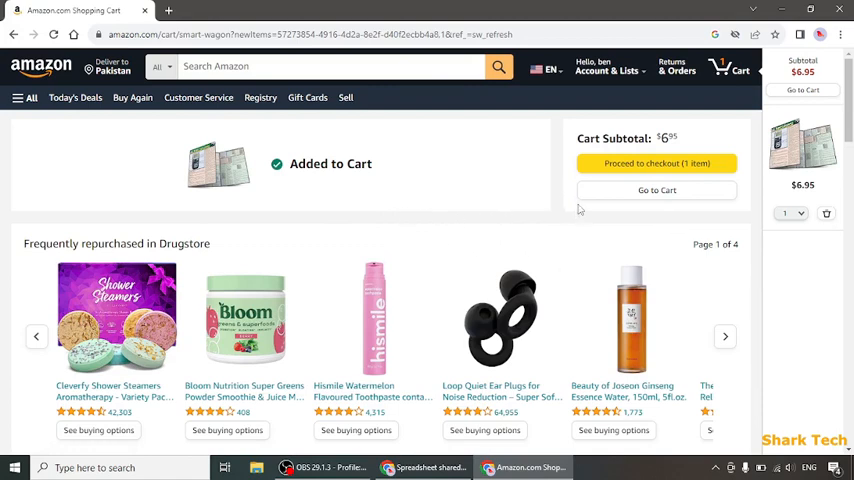
pyautogui.moveTo(740, 73)
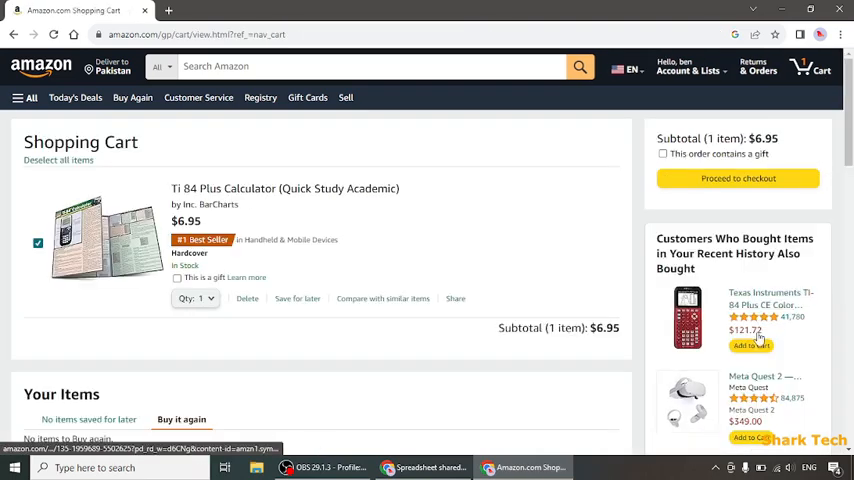
pyautogui.click(742, 346)
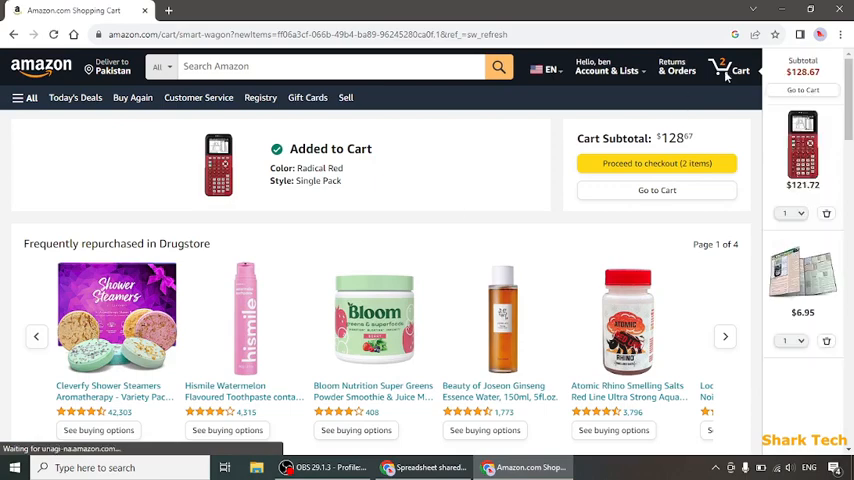
pyautogui.click(730, 66)
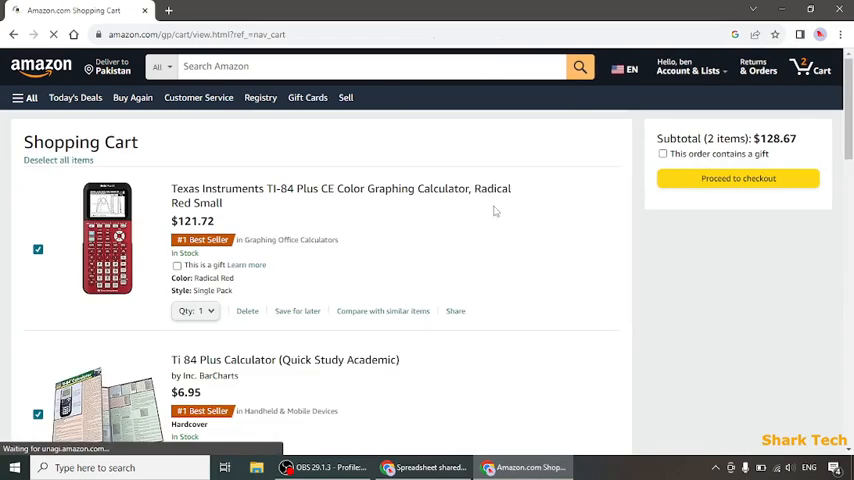
# Step: Delete the Quick Study guide, leaving the $121.72 calculator, and close Chrome
pyautogui.scroll(-3)
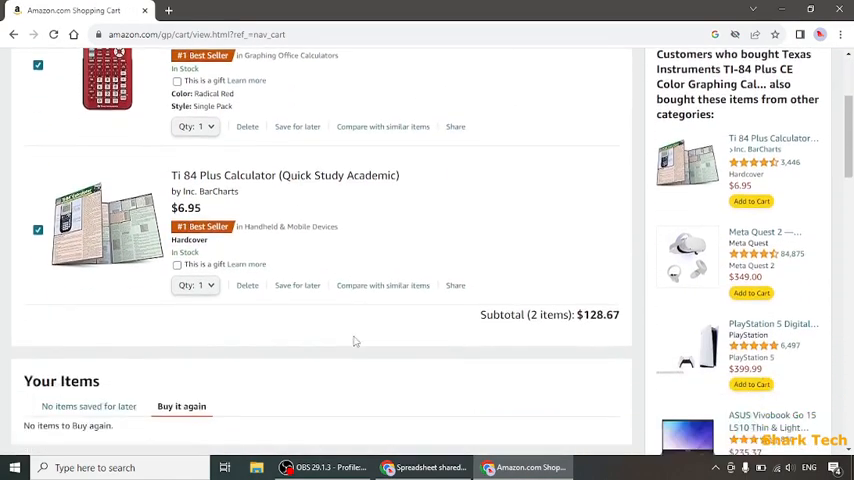
pyautogui.scroll(-3)
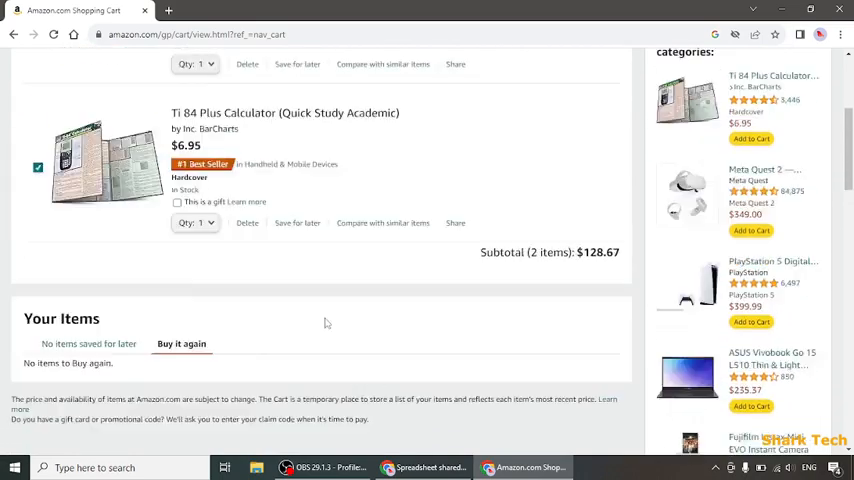
pyautogui.click(246, 222)
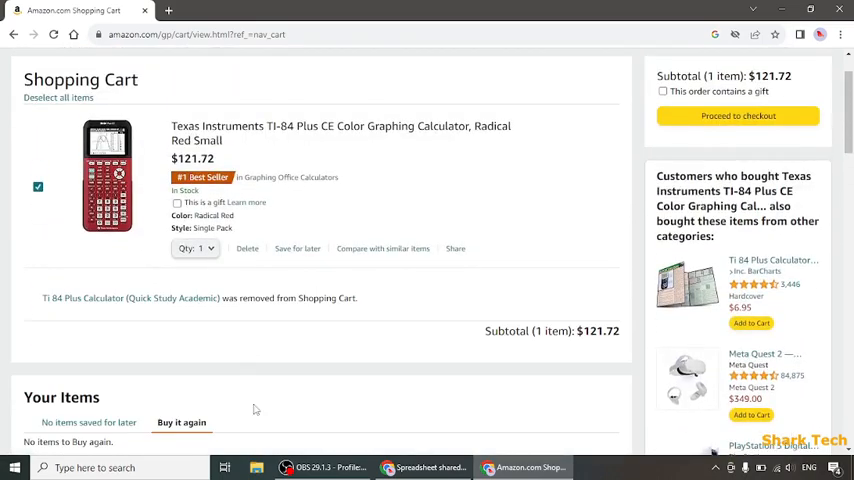
pyautogui.click(246, 248)
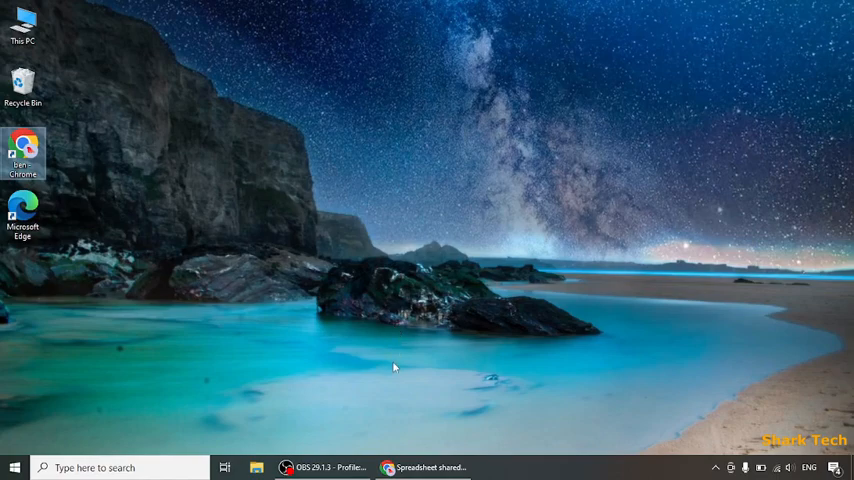
pyautogui.moveTo(340, 413)
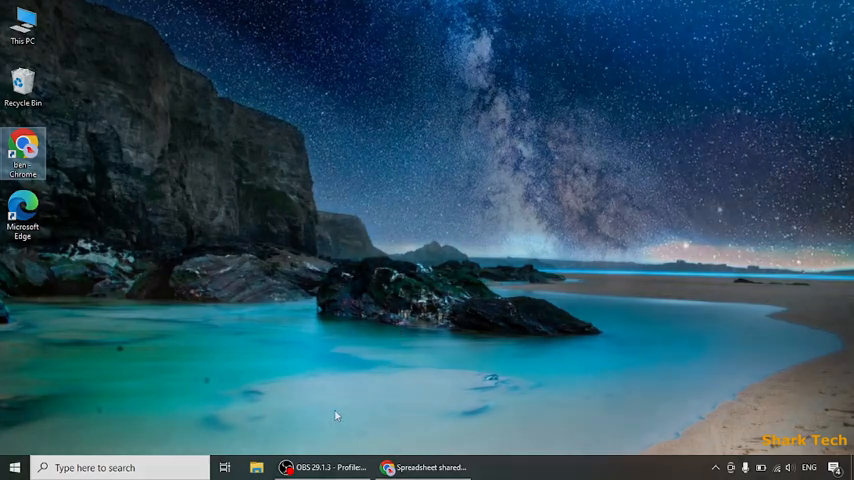